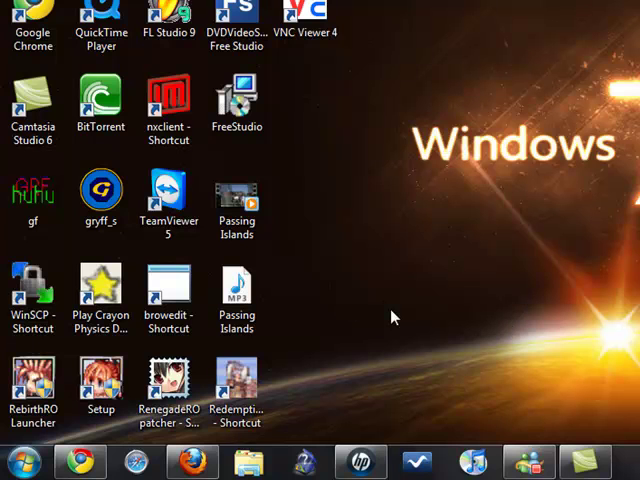
pyautogui.moveTo(28, 460)
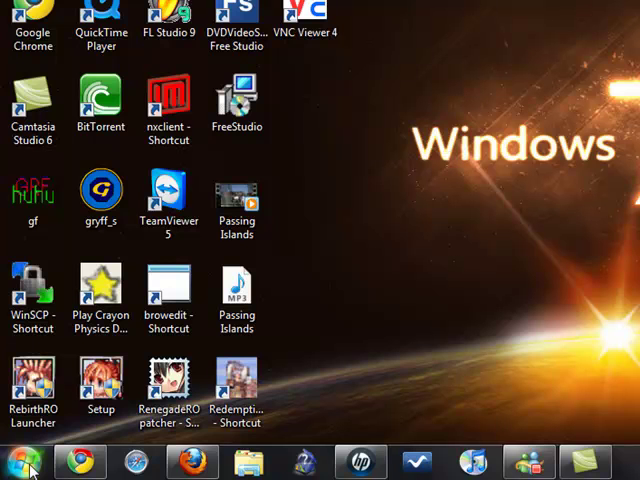
# Step: Launch Command Prompt by searching 'cmd' from the Start menu search box
pyautogui.click(24, 462)
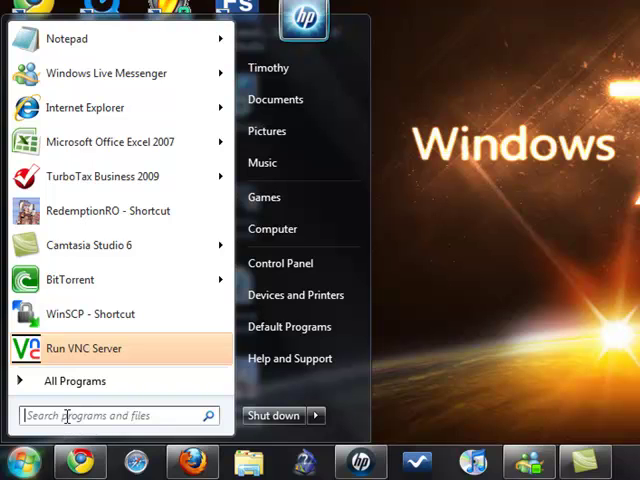
pyautogui.click(116, 416)
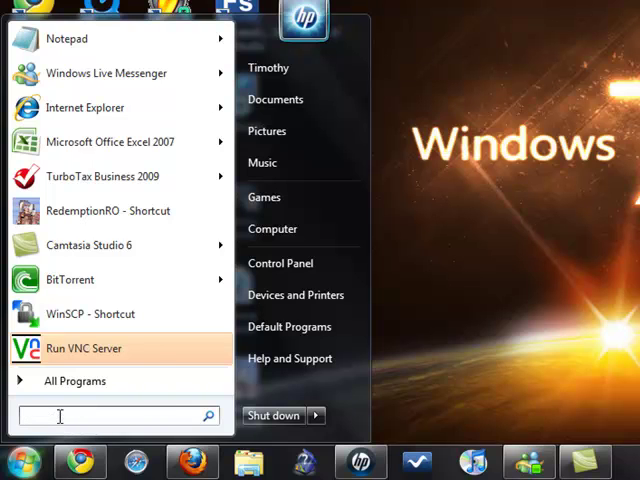
pyautogui.write('cm')
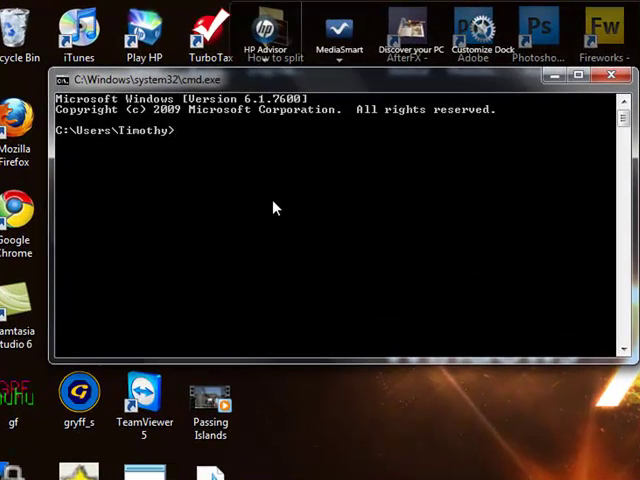
# Step: Enter the command 'net view' at the prompt
pyautogui.write('net')
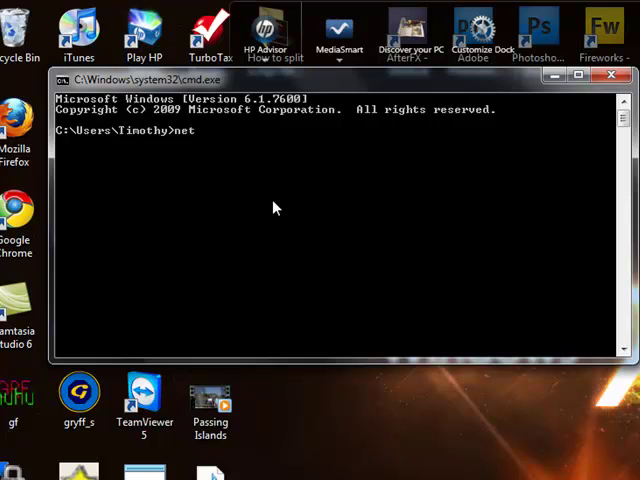
pyautogui.write('vi')
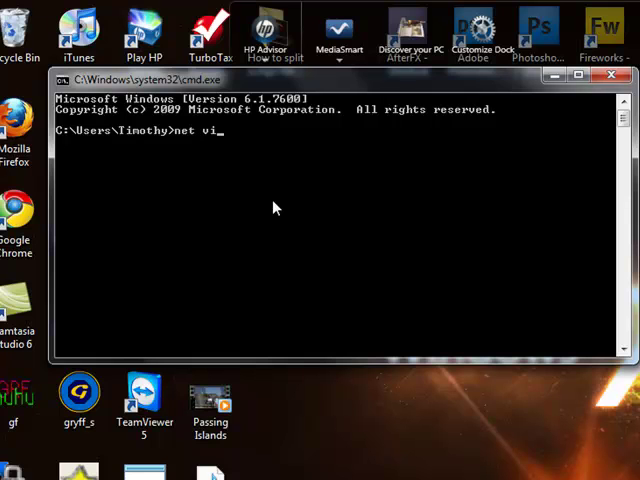
pyautogui.write('ew')
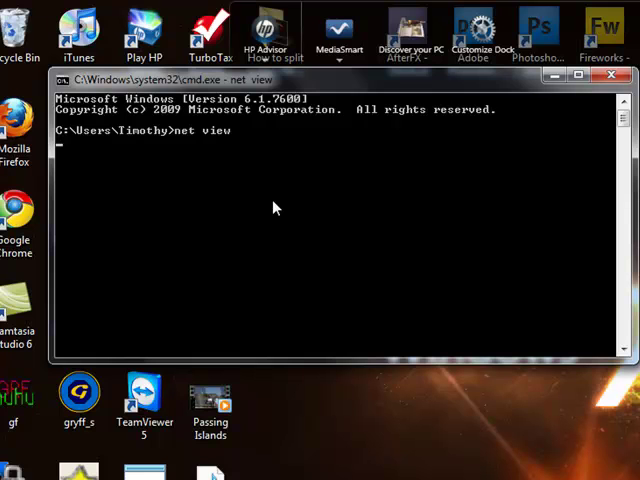
# Step: Run net view to list network computers, showing \\TIMOTHY-PC
pyautogui.press('enter')
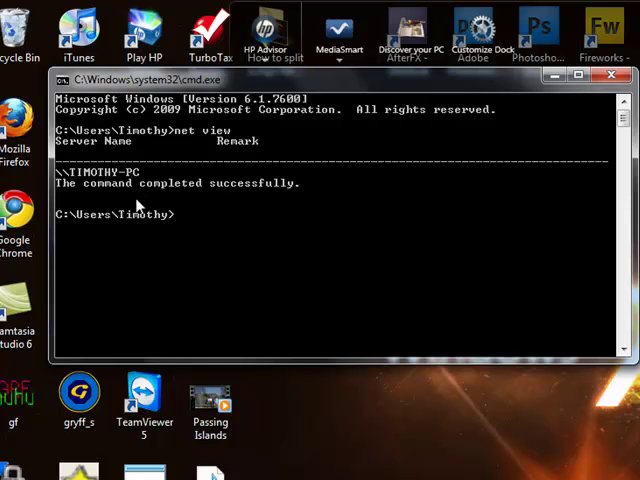
pyautogui.moveTo(128, 232)
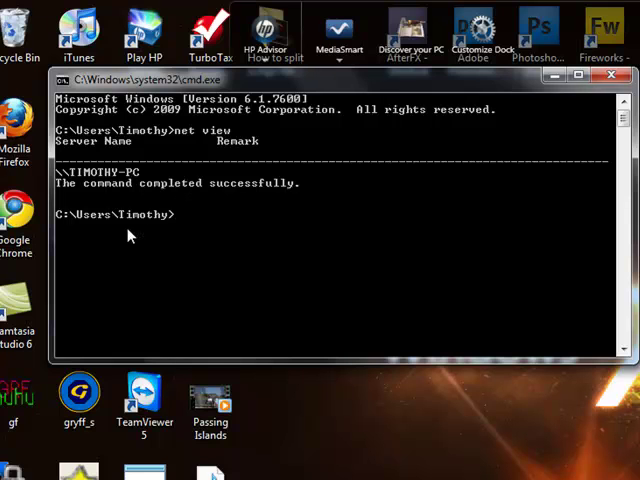
pyautogui.moveTo(248, 218)
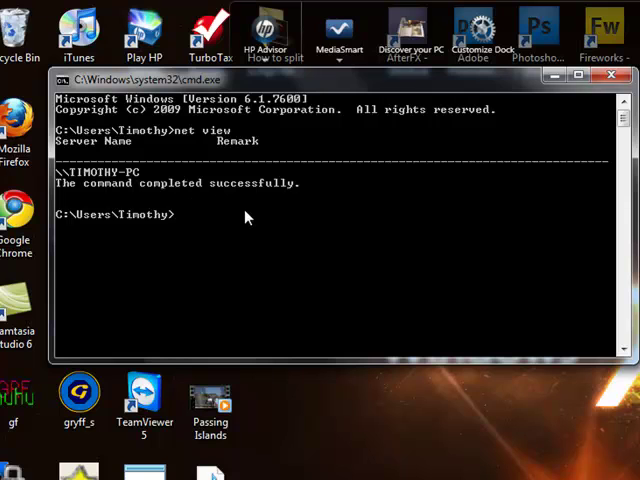